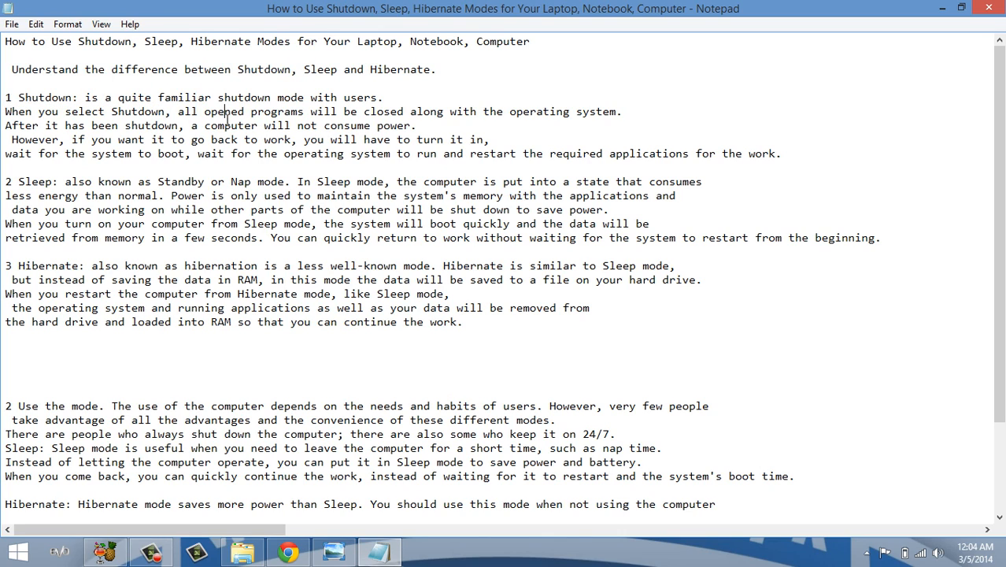
mouse_move(166, 137)
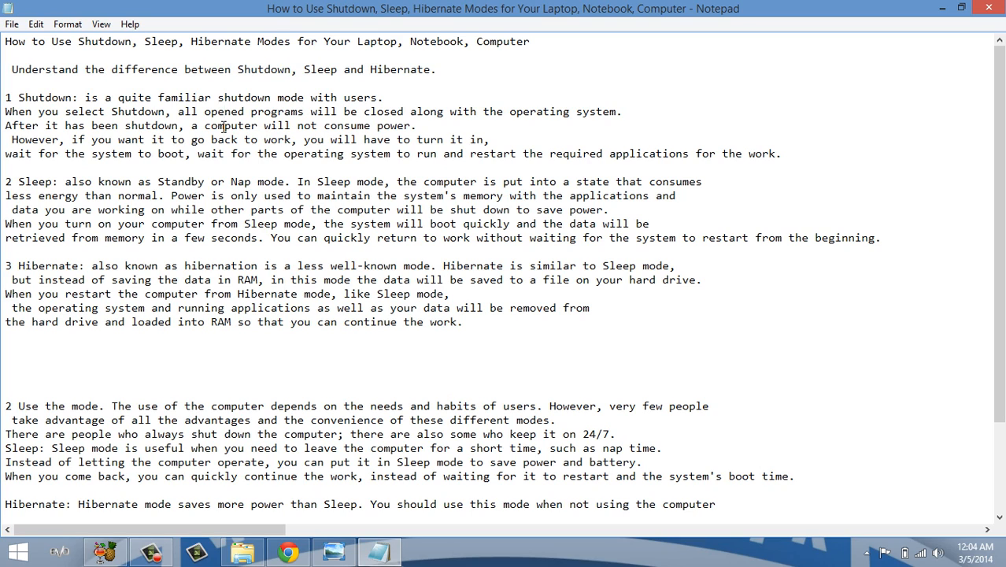
mouse_move(315, 196)
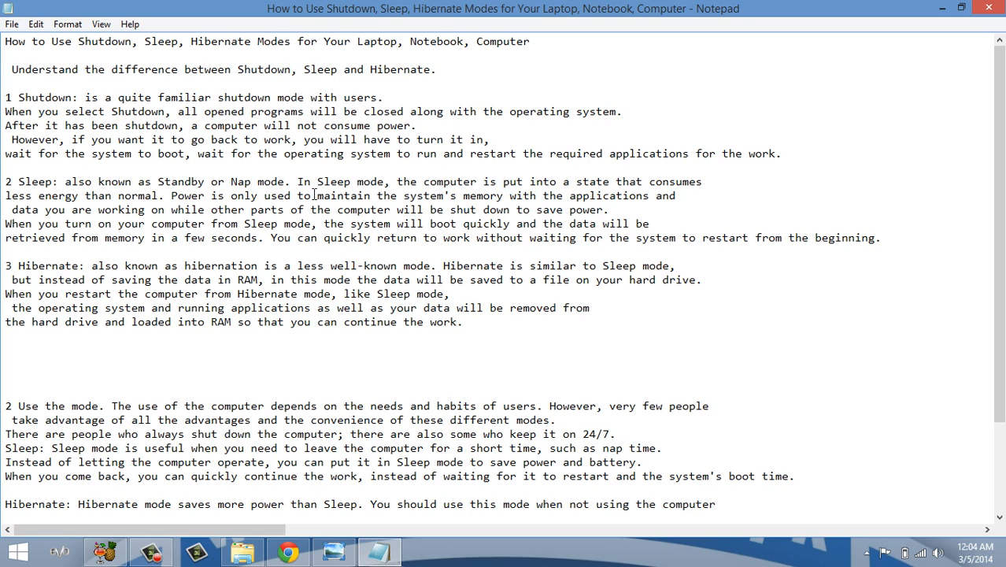
mouse_move(489, 139)
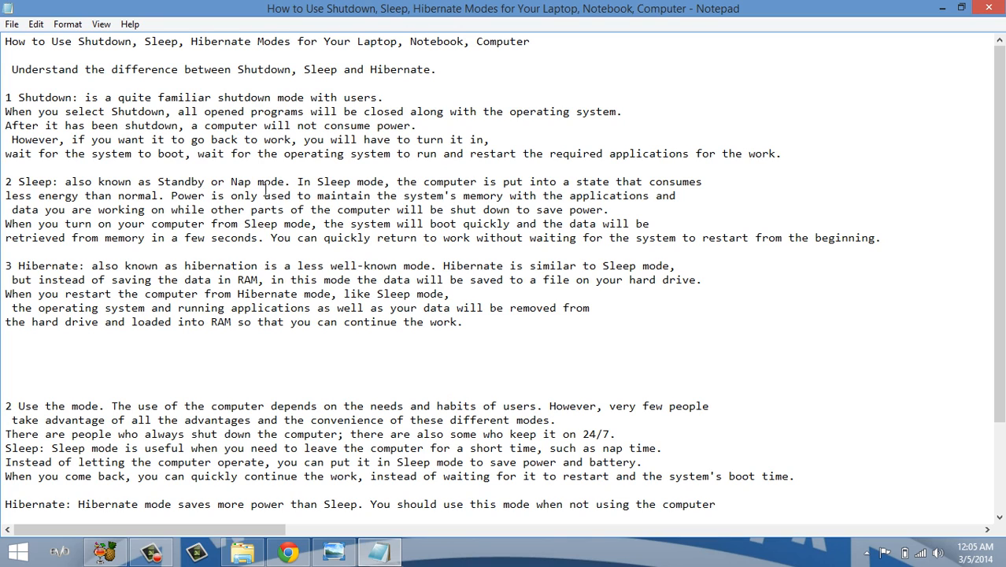
mouse_move(77, 211)
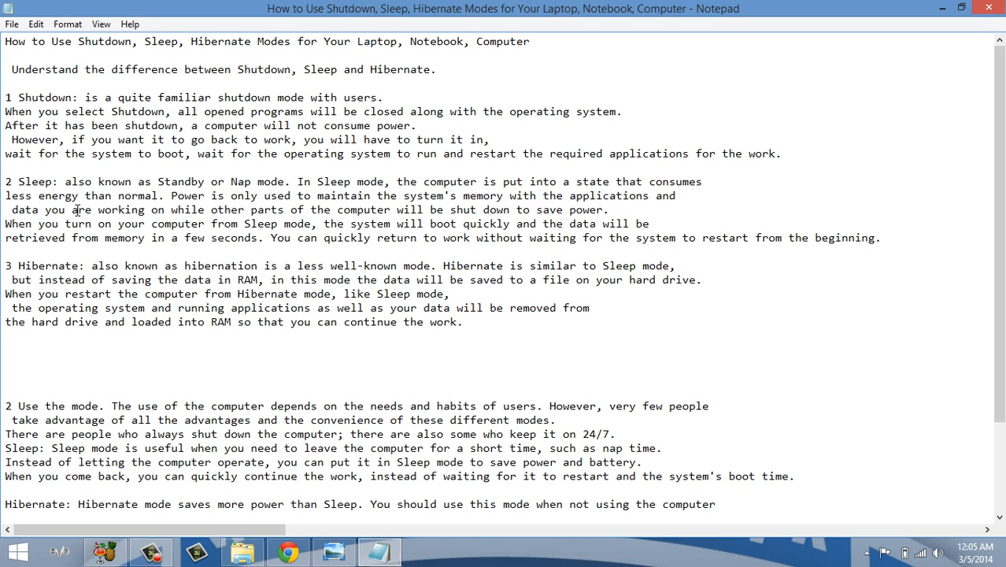
Step: Scroll the notes down to the Shutdown usage section about laptops and Hibernate mode
left_click(290, 181)
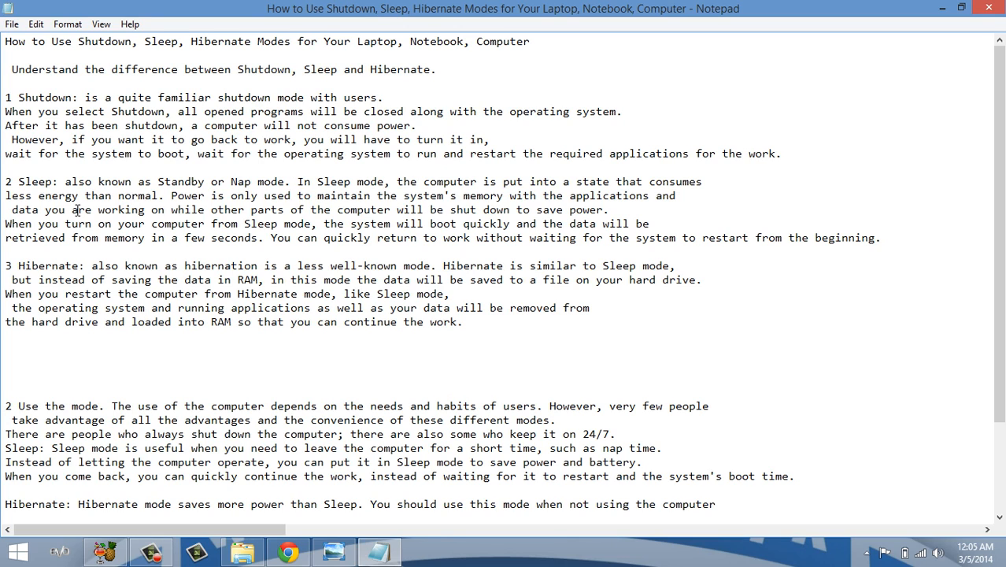
mouse_move(435, 214)
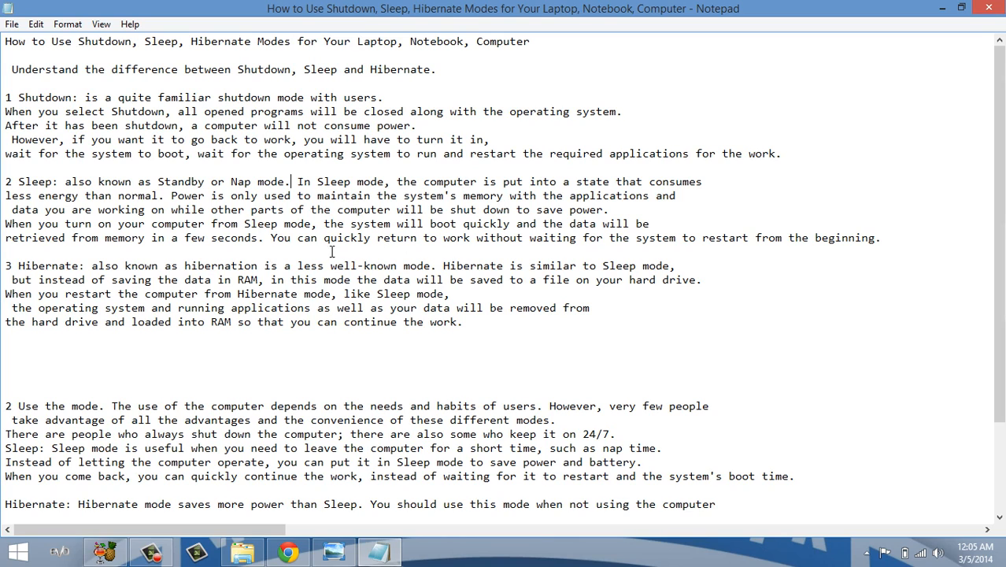
mouse_move(326, 252)
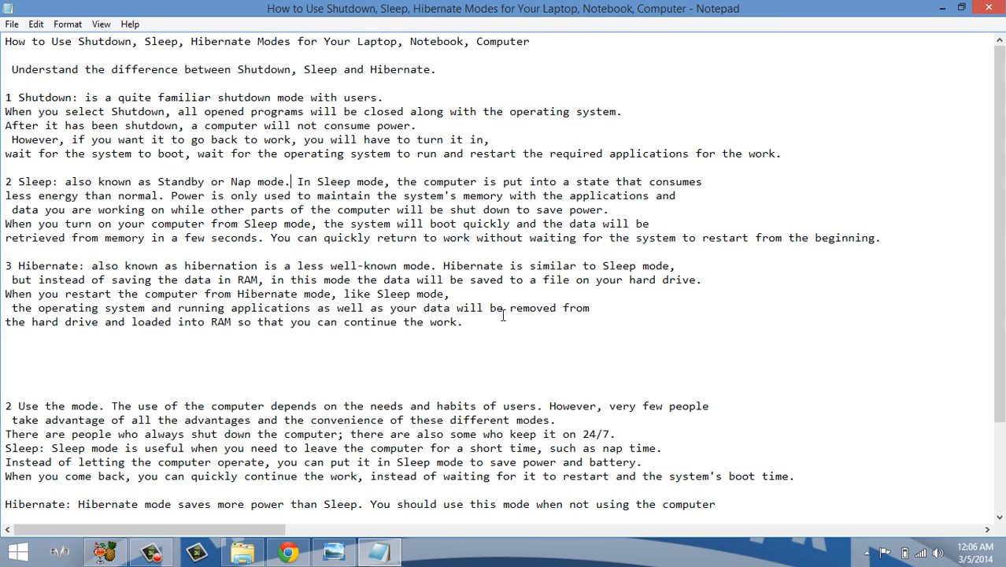
mouse_move(454, 271)
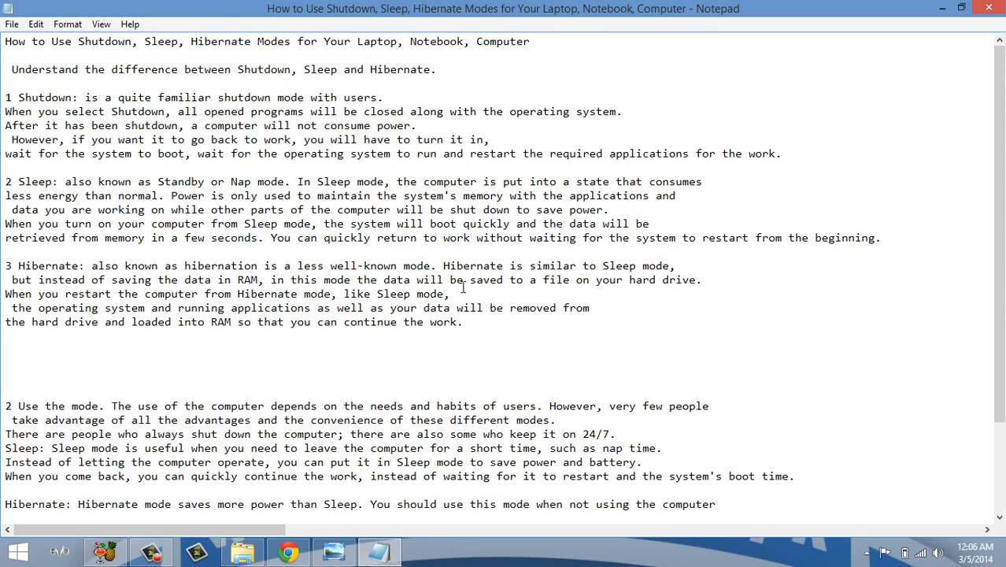
mouse_move(340, 311)
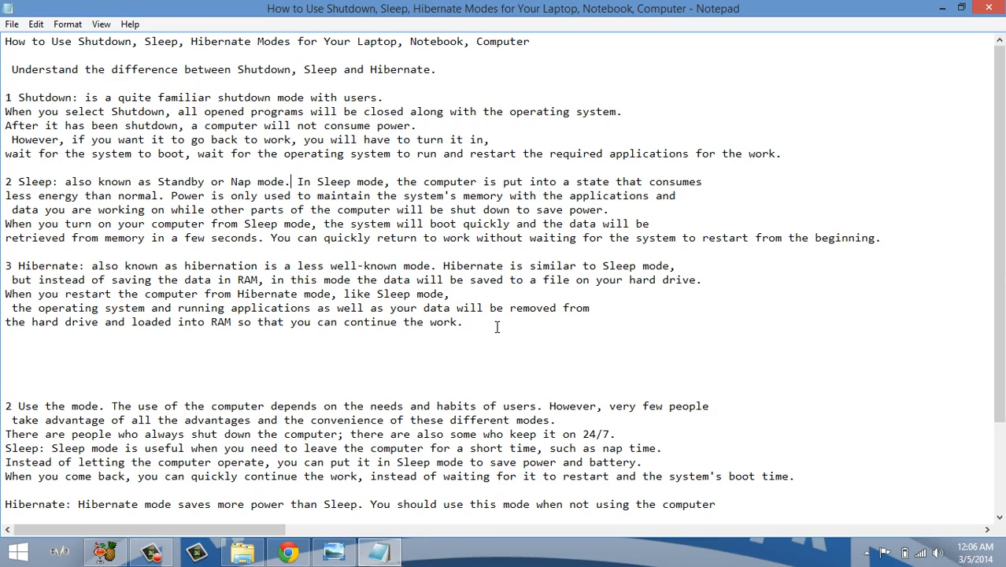
mouse_move(1002, 195)
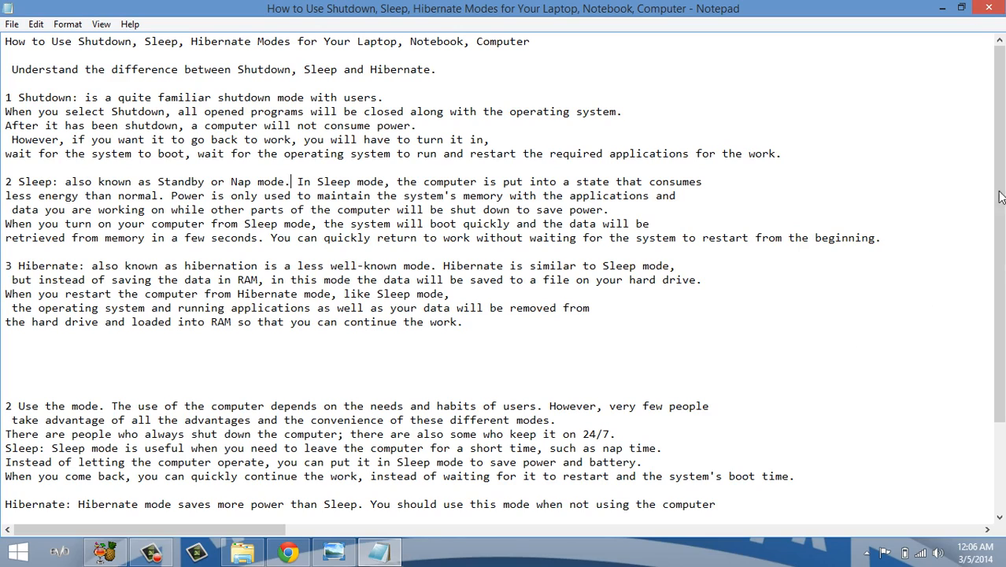
scroll("down", 3)
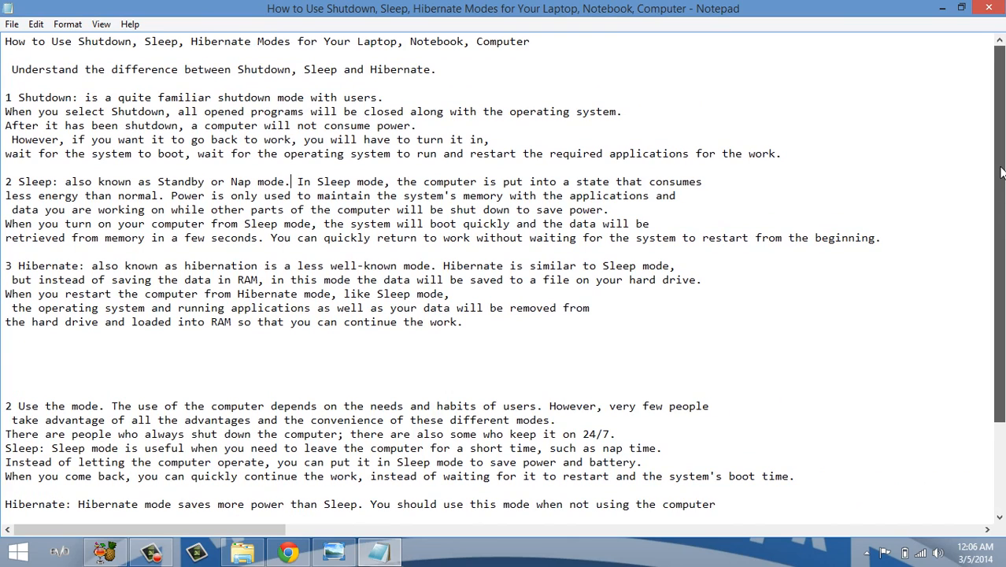
scroll("down", 3)
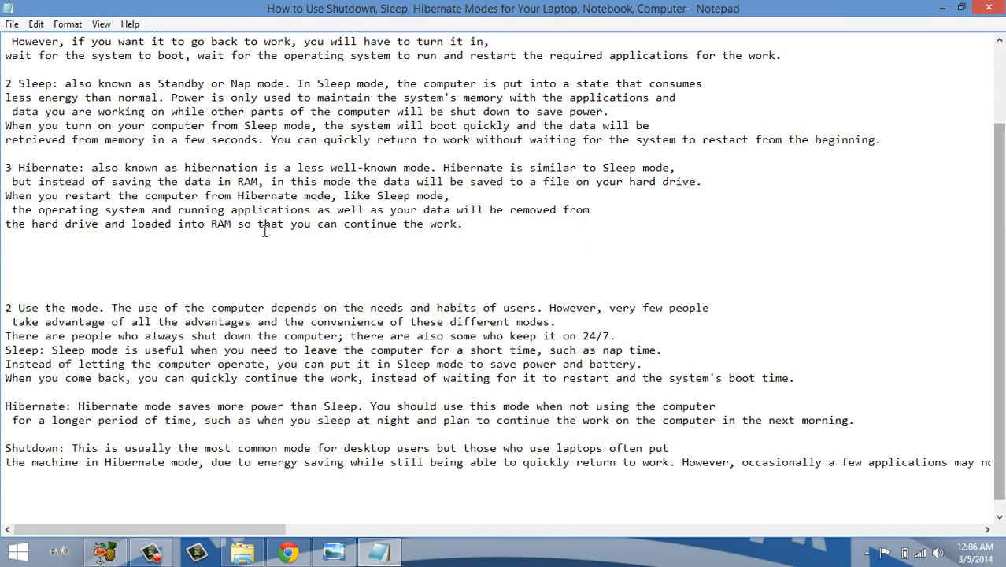
left_click(126, 265)
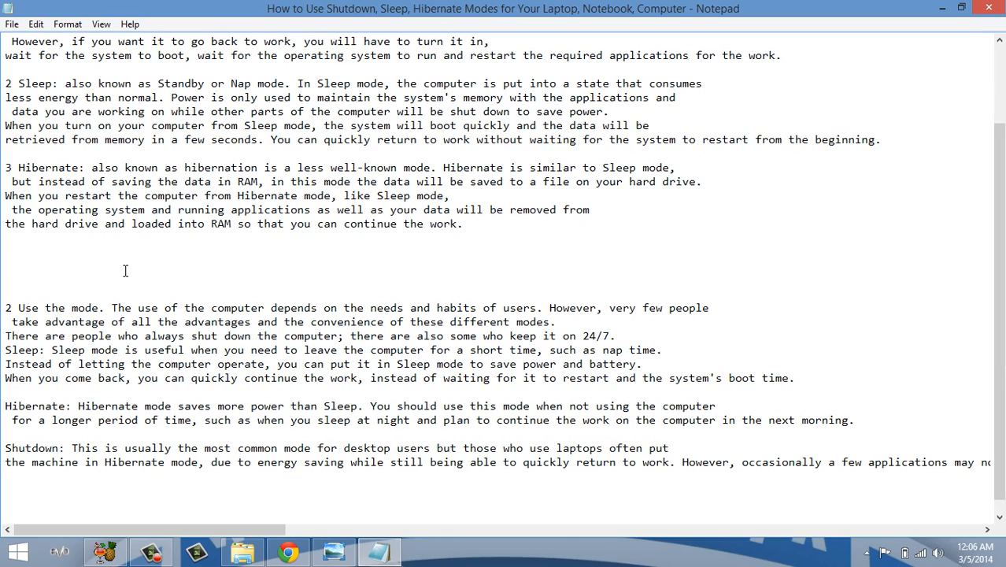
mouse_move(69, 364)
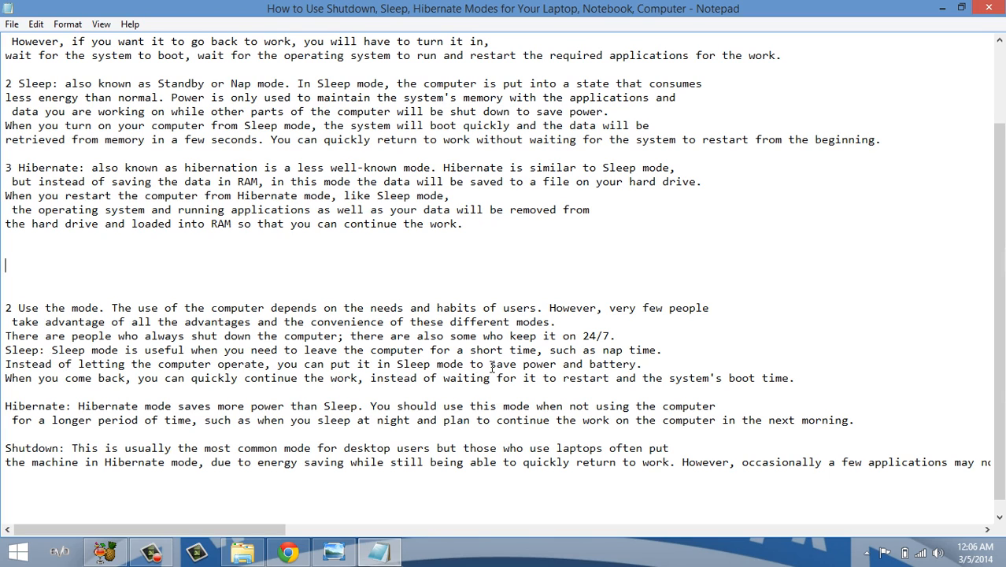
mouse_move(540, 365)
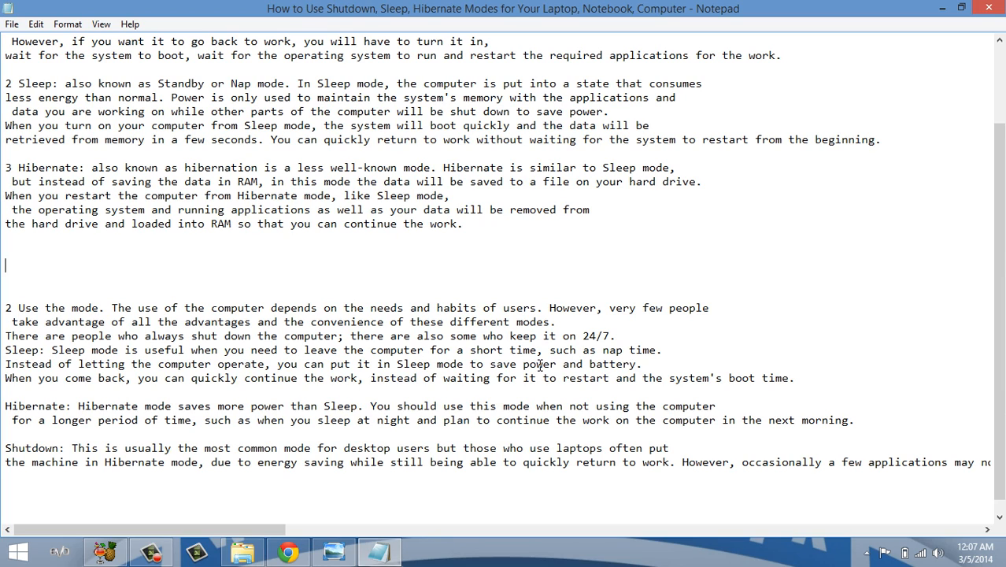
mouse_move(228, 425)
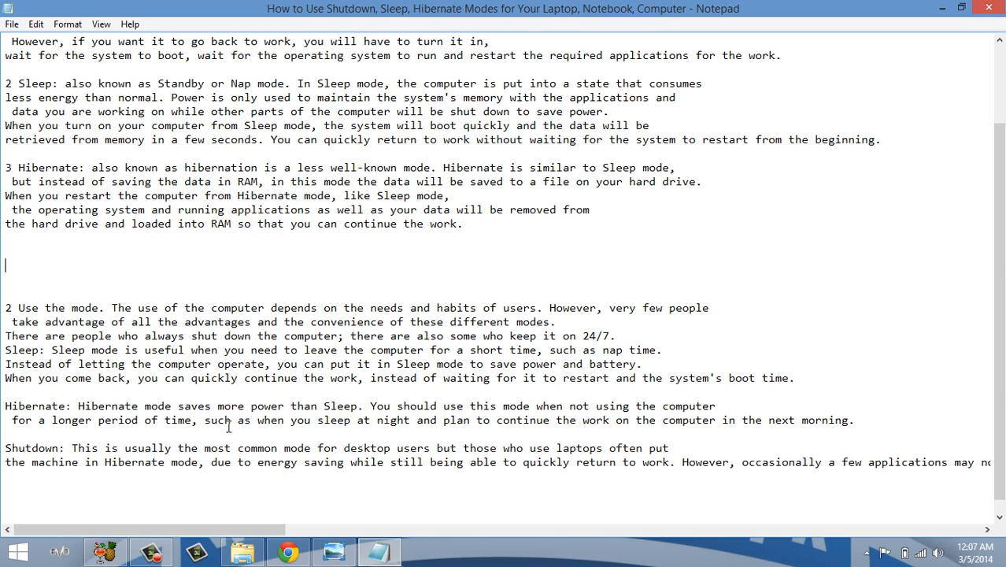
mouse_move(482, 435)
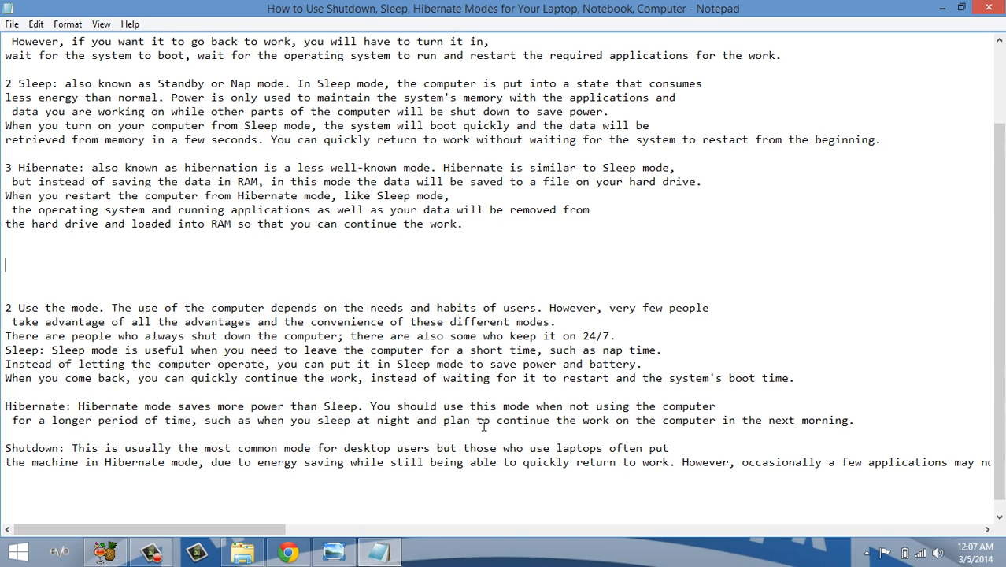
mouse_move(419, 498)
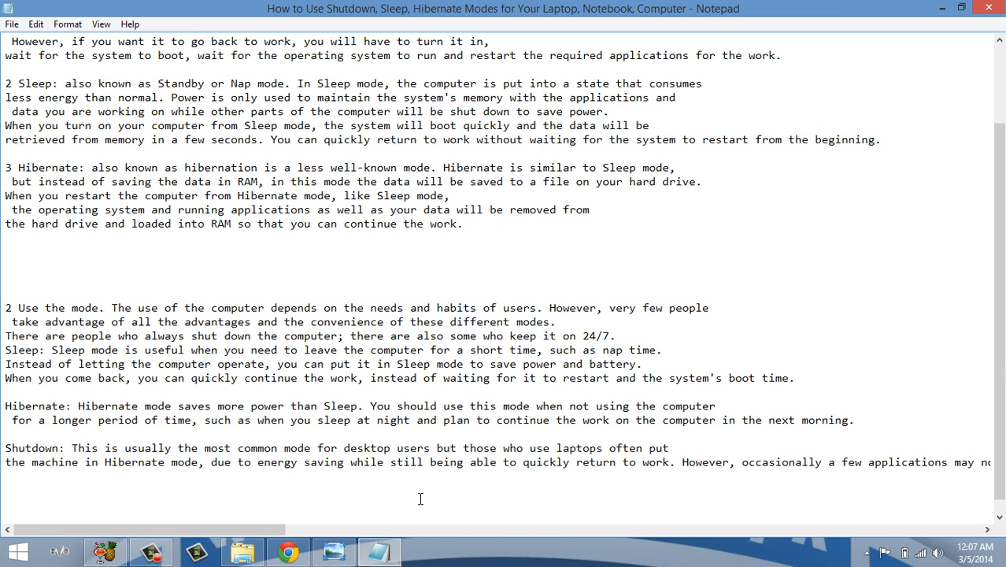
Step: Show the Start menu screenshot marking the Shut down option beside the notes
left_click(7, 264)
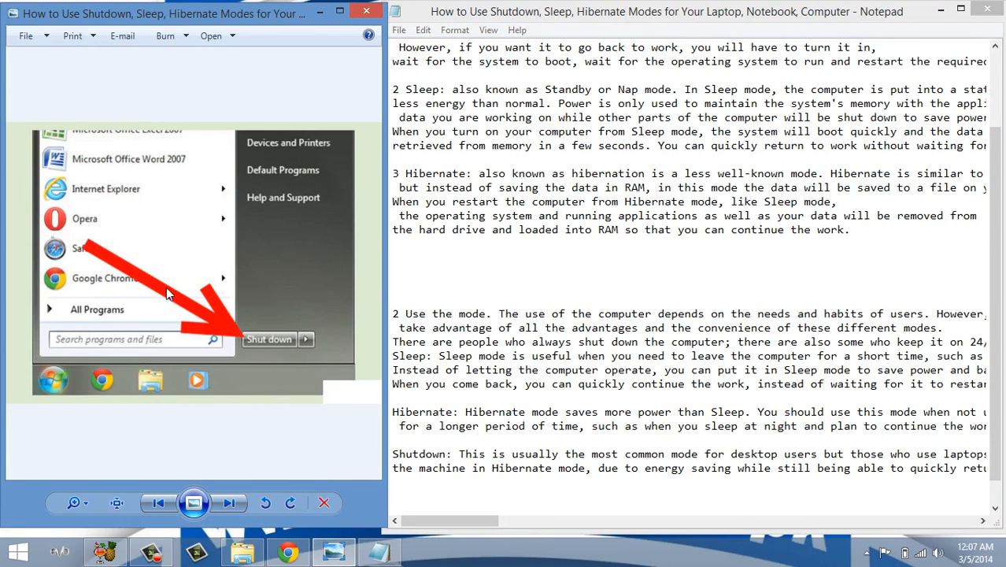
mouse_move(53, 386)
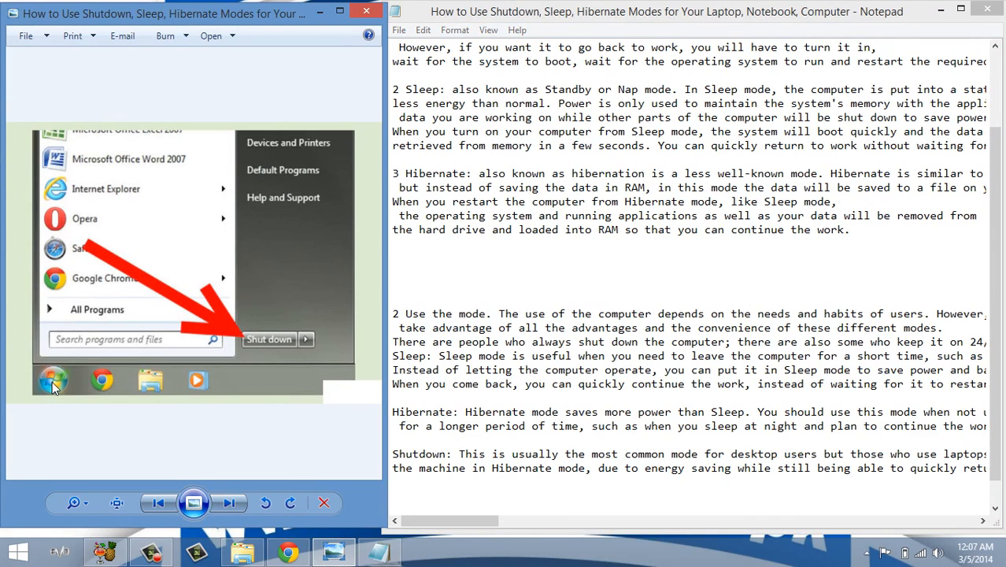
mouse_move(269, 340)
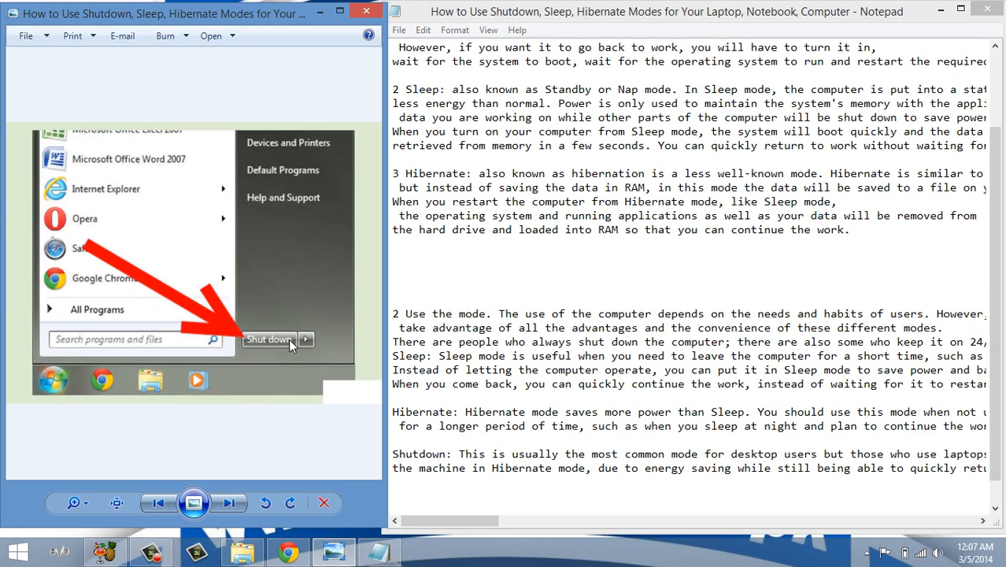
mouse_move(233, 513)
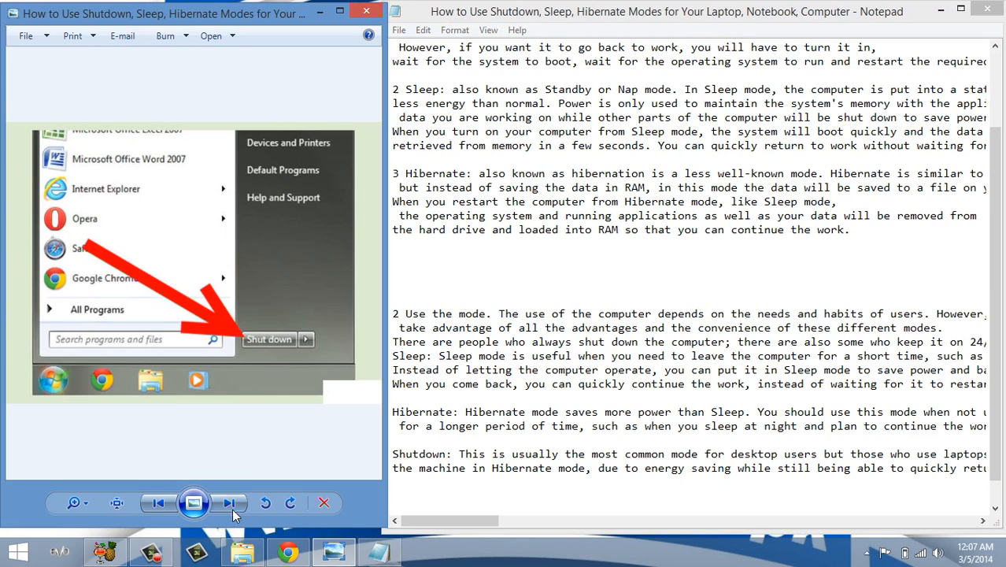
mouse_move(252, 355)
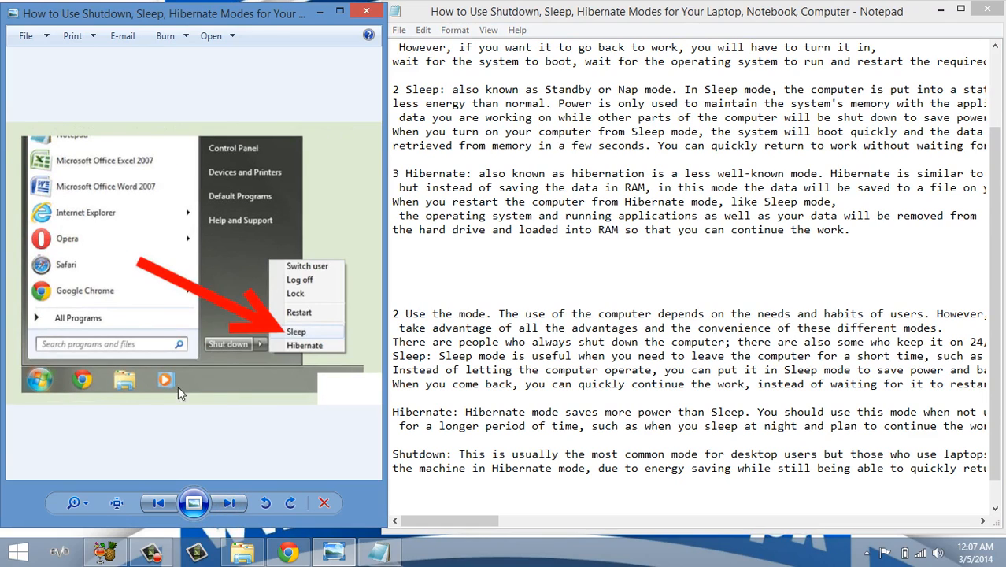
mouse_move(193, 340)
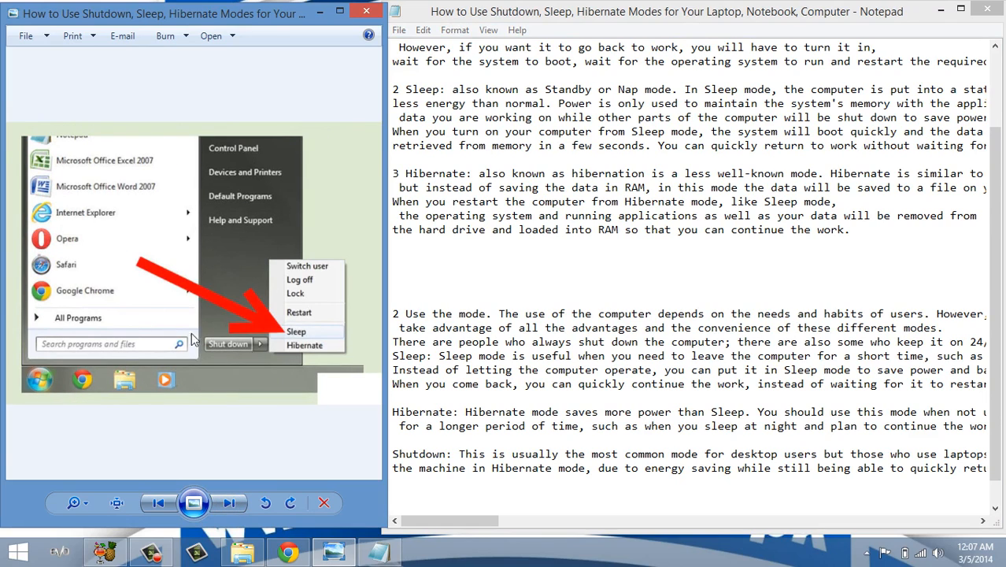
mouse_move(262, 354)
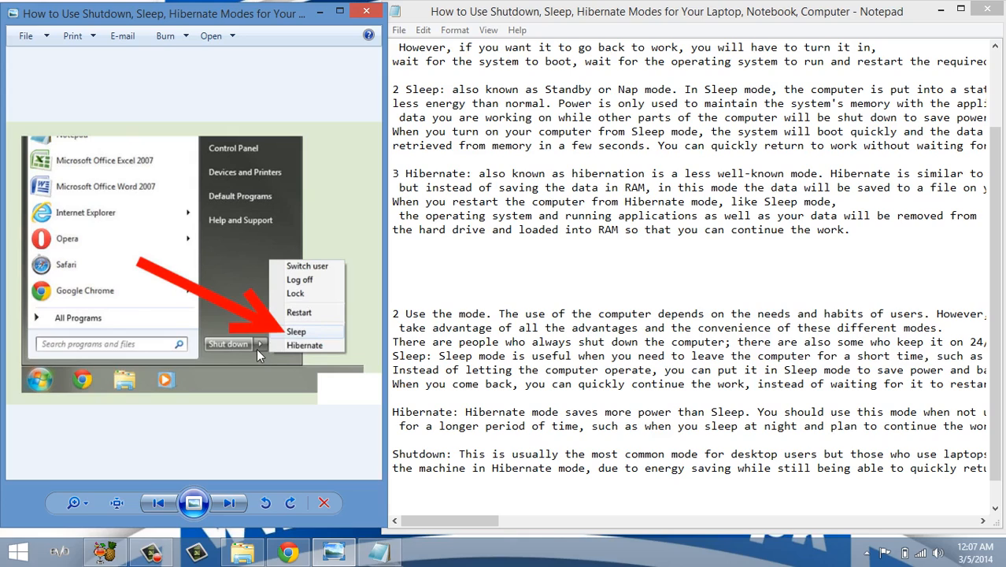
mouse_move(321, 281)
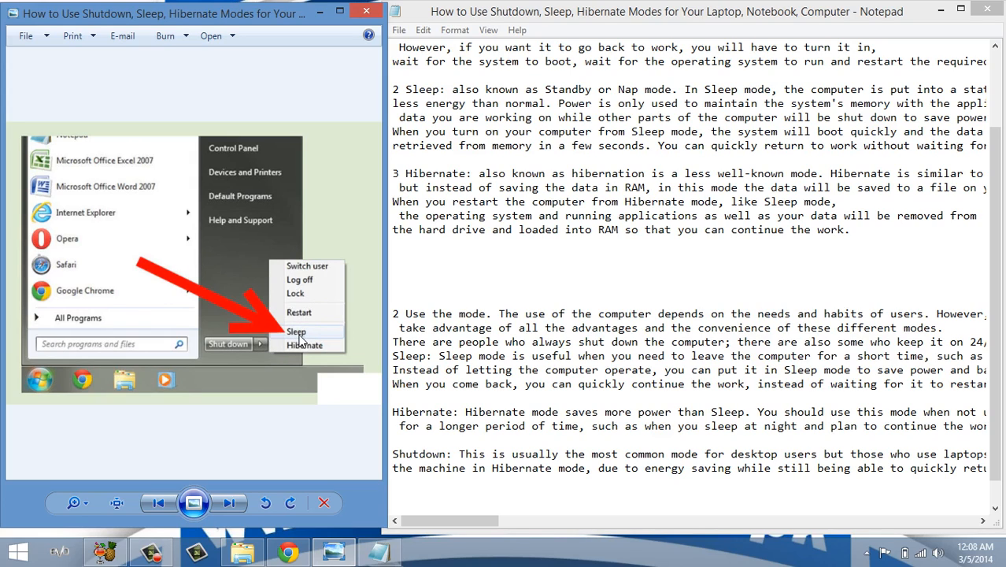
mouse_move(308, 281)
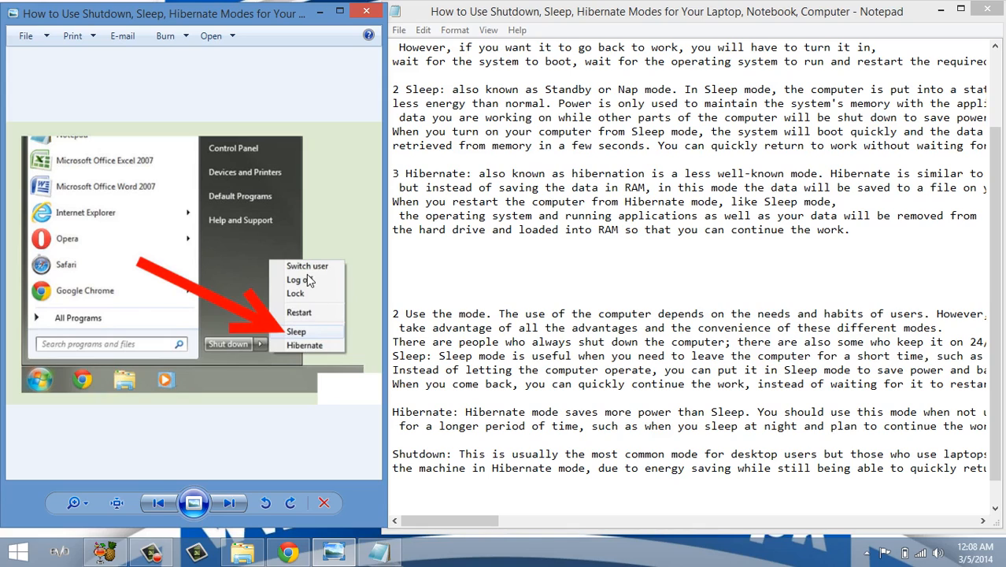